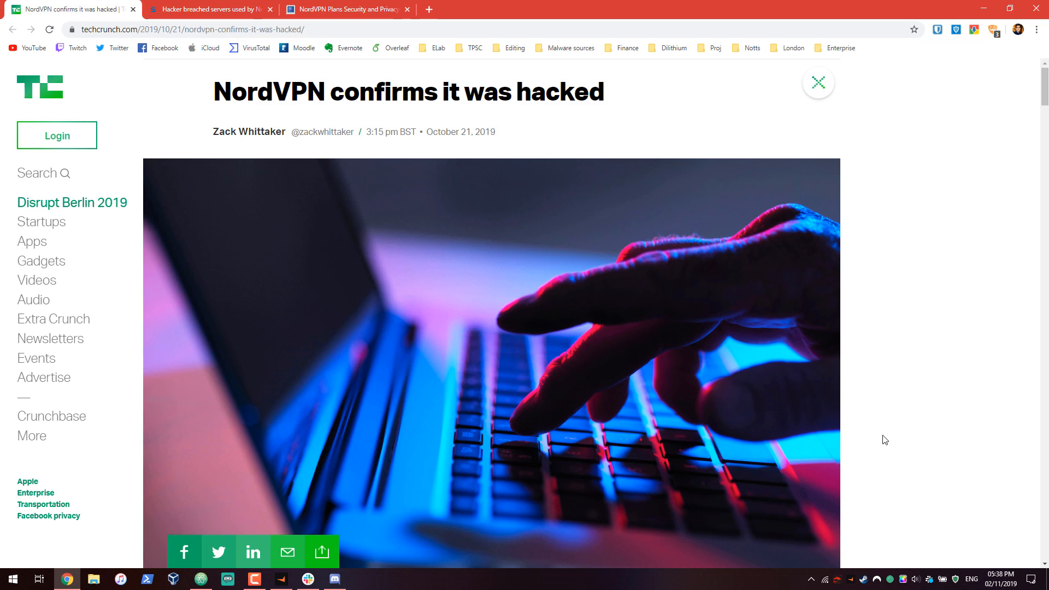
{"action": "mouse_move", "coordinate": [894, 358]}
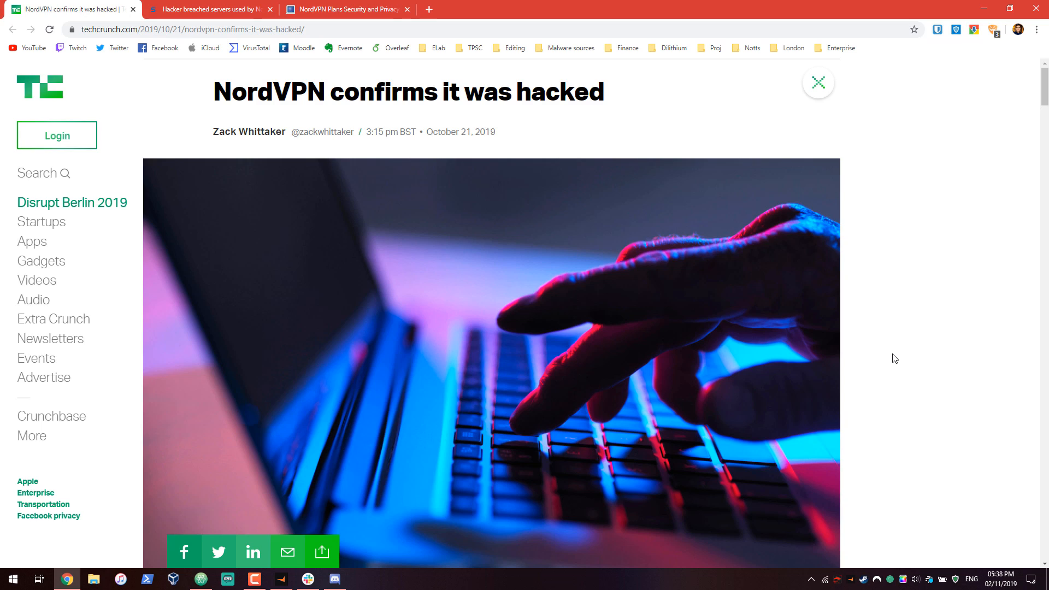
Scroll the current page briefly, then bring up and dismiss the NordVPN app window
{"action": "scroll", "scroll_direction": "down", "scroll_amount": 3}
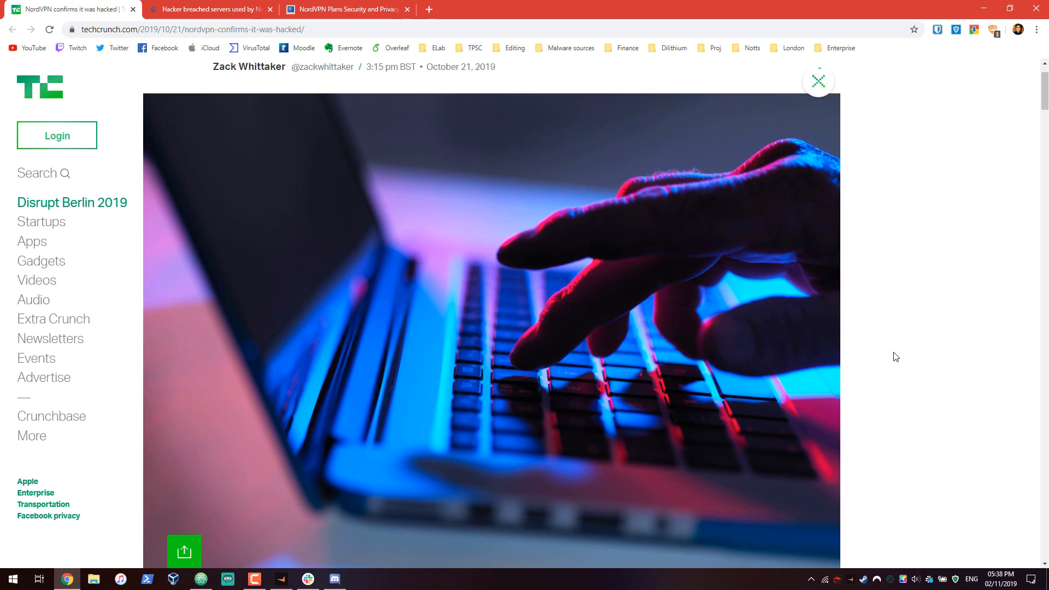
{"action": "scroll", "scroll_direction": "down", "scroll_amount": 3}
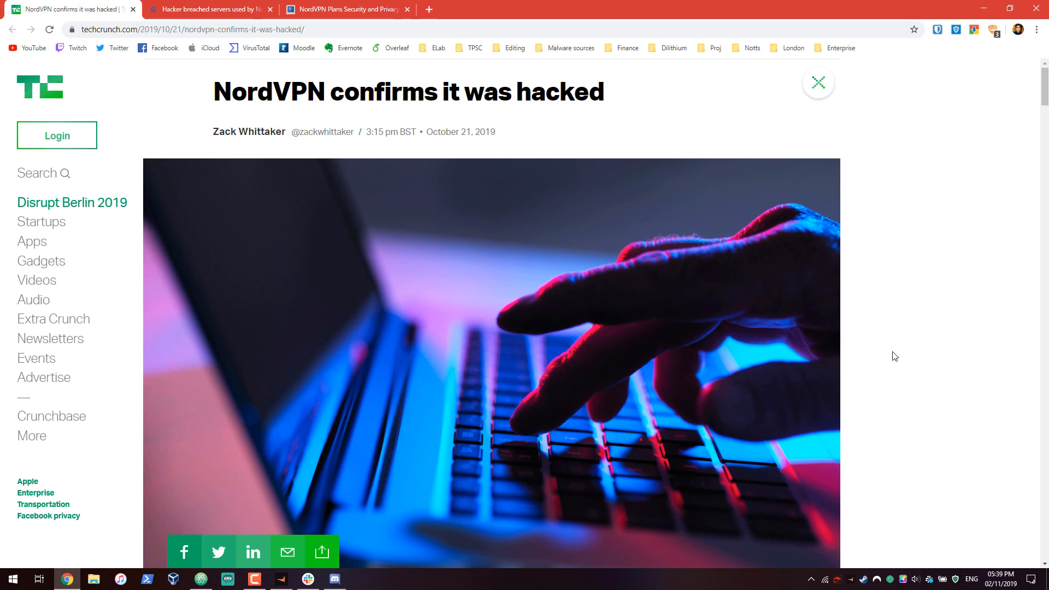
{"action": "mouse_move", "coordinate": [881, 562]}
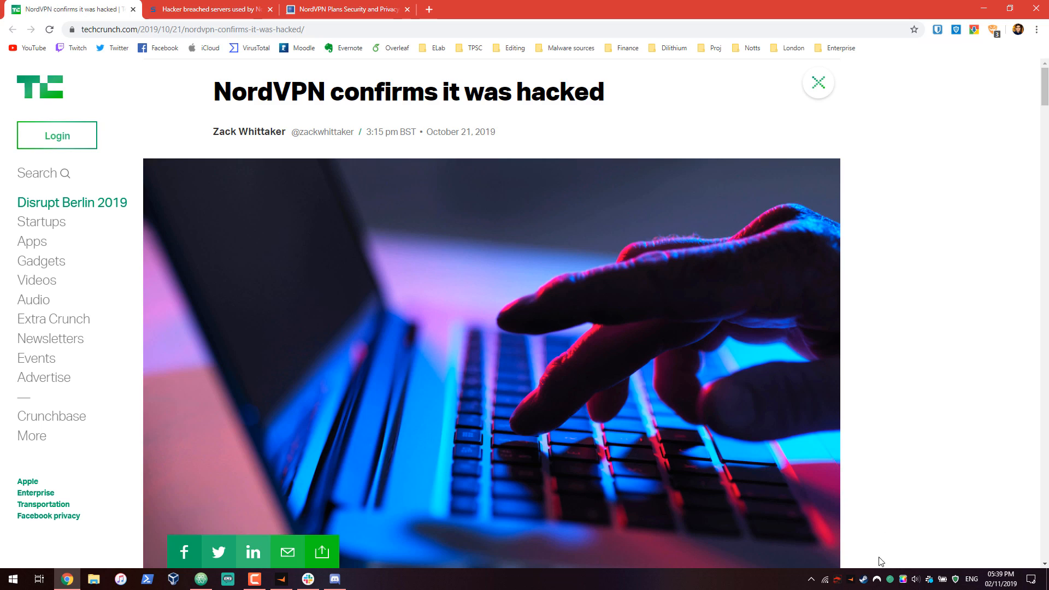
{"action": "mouse_move", "coordinate": [890, 581]}
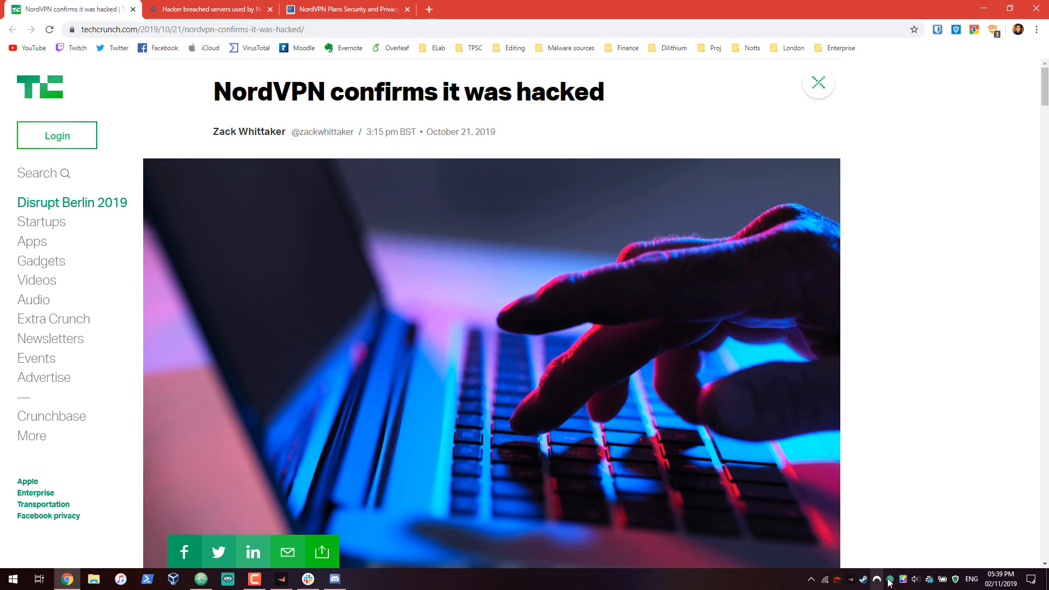
{"action": "left_click", "coordinate": [889, 579]}
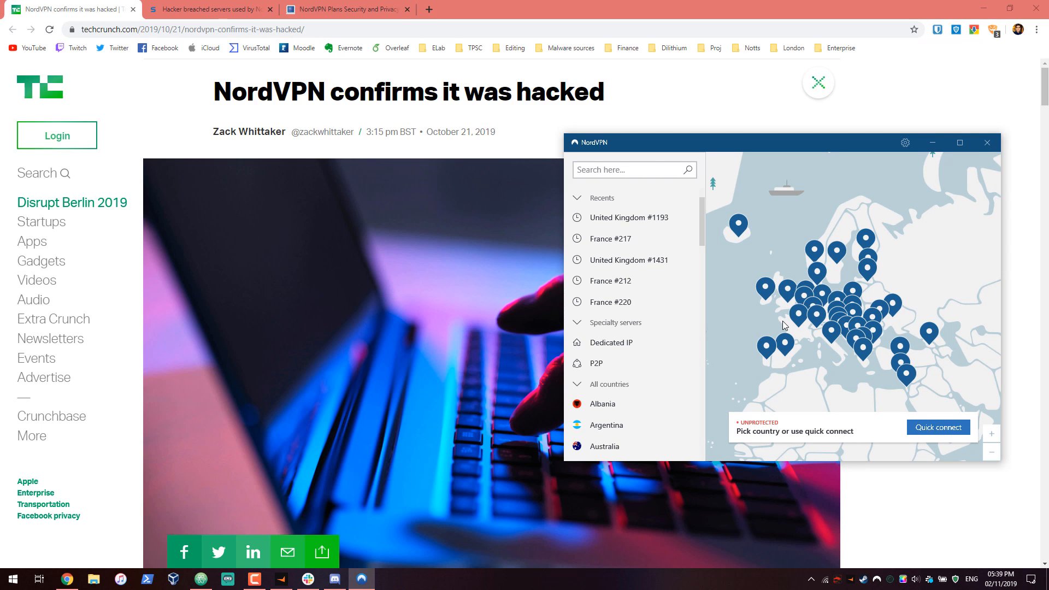
{"action": "left_click", "coordinate": [987, 143]}
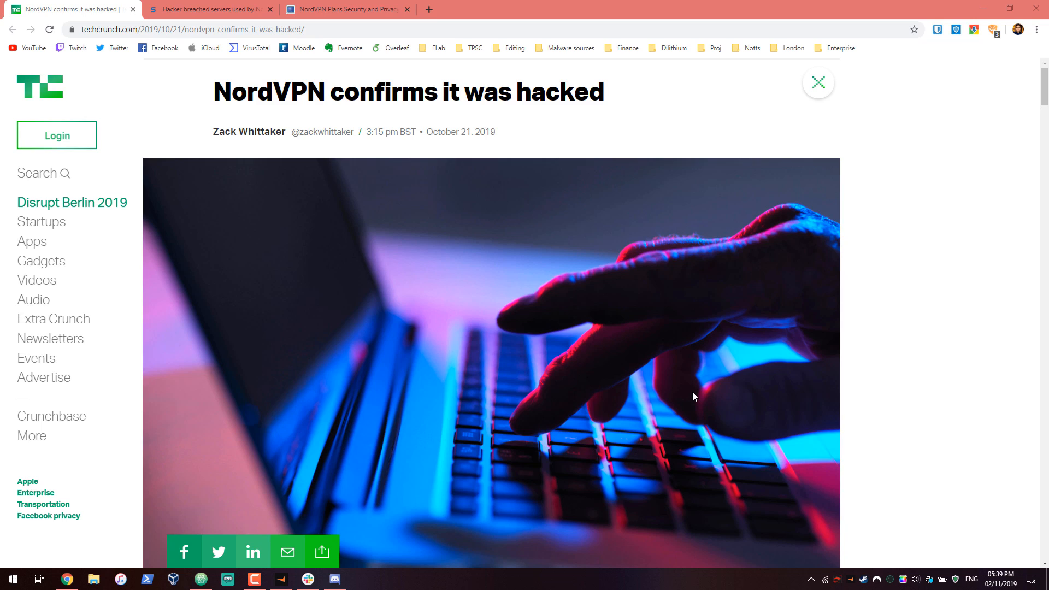
{"action": "mouse_move", "coordinate": [641, 410]}
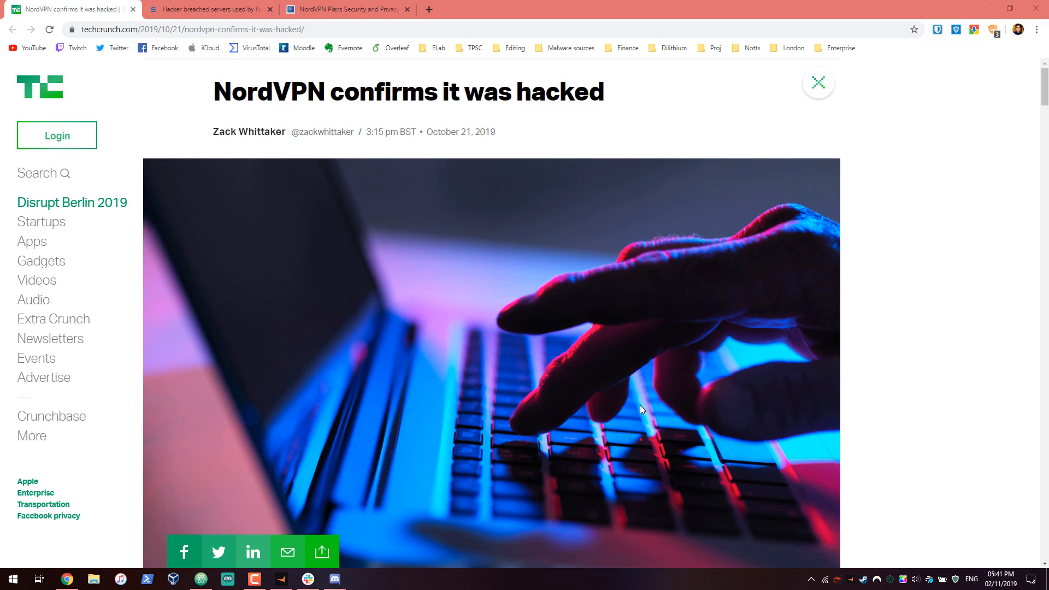
{"action": "mouse_move", "coordinate": [630, 412]}
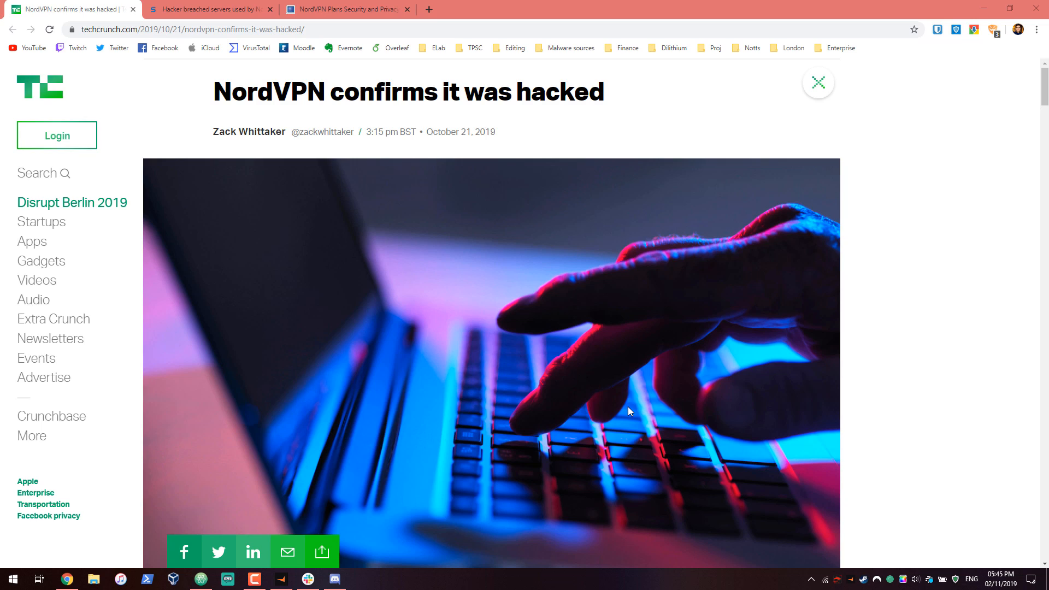
{"action": "mouse_move", "coordinate": [603, 416]}
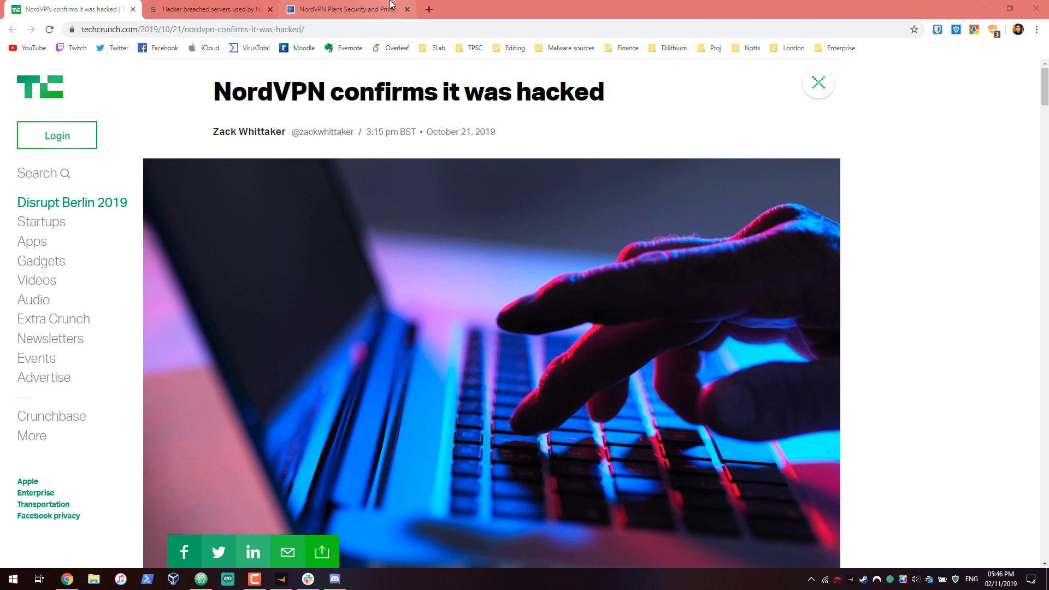
Scroll the BleepingComputer NordVPN upgrades article to its update note and related articles
{"action": "left_click", "coordinate": [355, 9]}
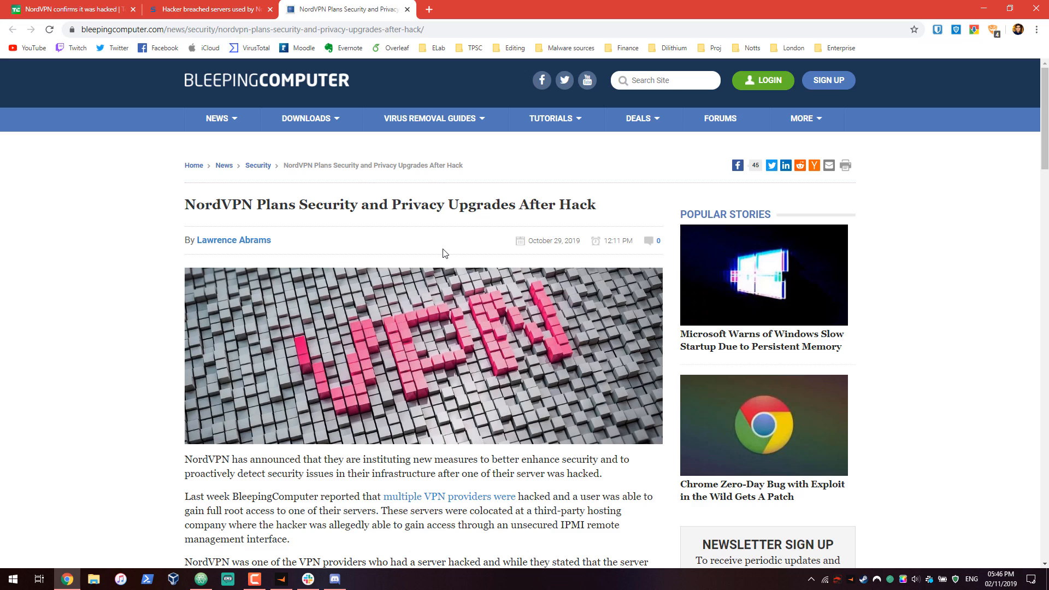
{"action": "mouse_move", "coordinate": [436, 240]}
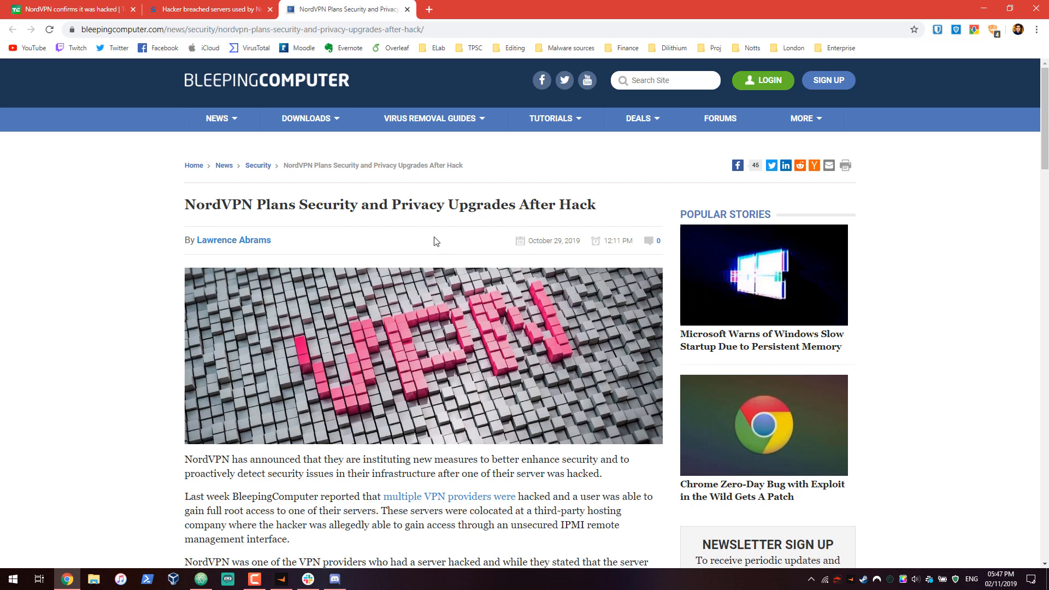
{"action": "scroll", "scroll_direction": "down", "scroll_amount": 3}
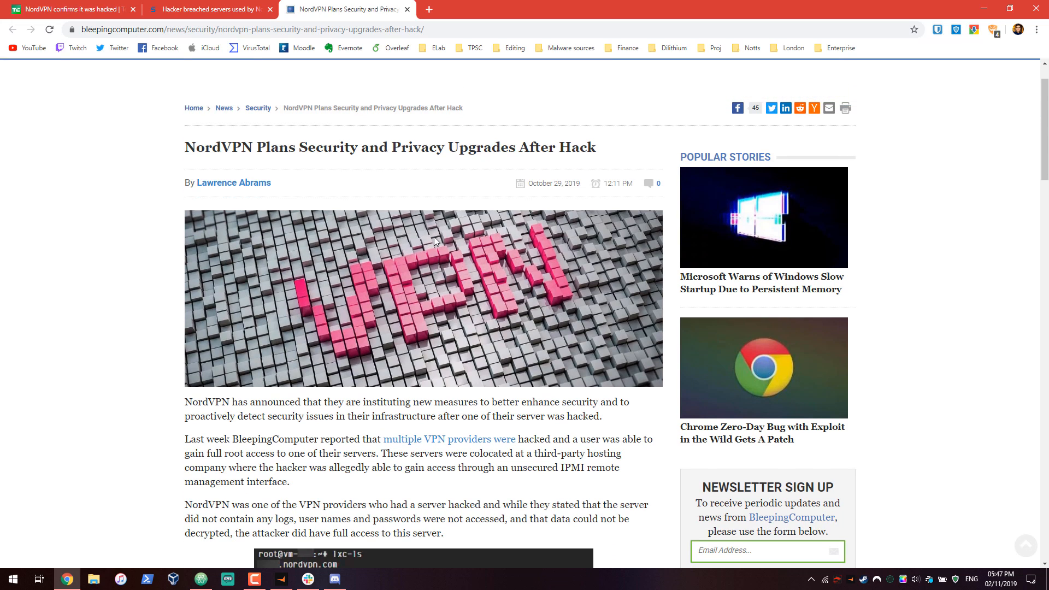
{"action": "scroll", "scroll_direction": "down", "scroll_amount": 3}
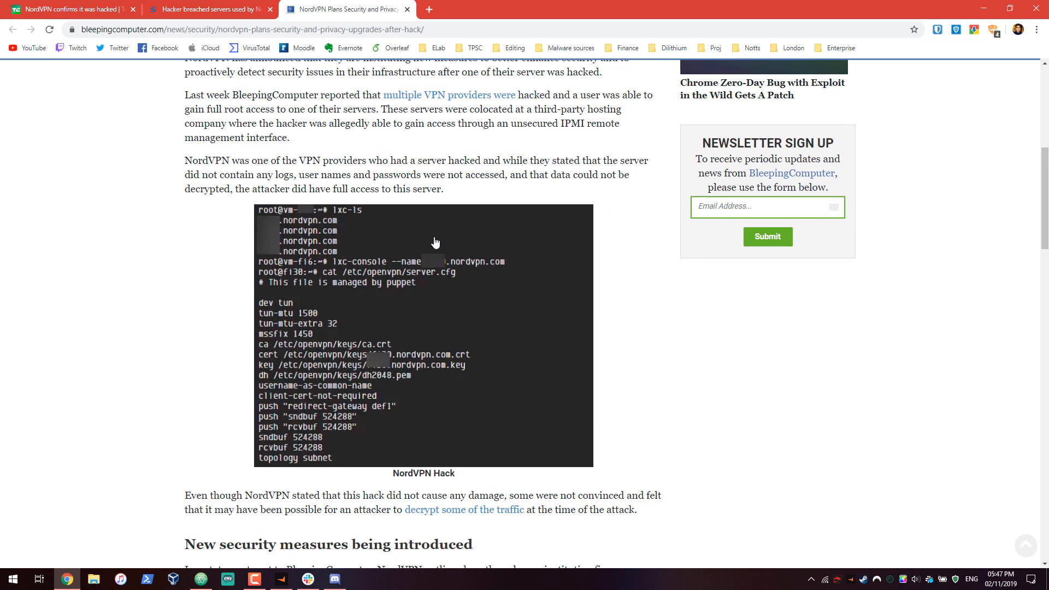
{"action": "scroll", "scroll_direction": "down", "scroll_amount": 3}
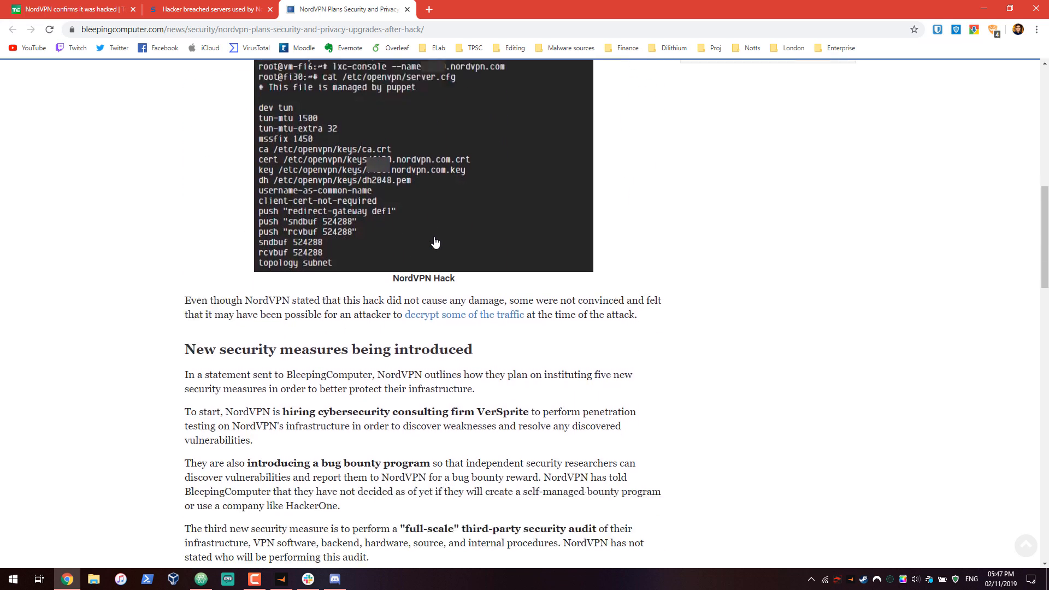
{"action": "scroll", "scroll_direction": "down", "scroll_amount": 3}
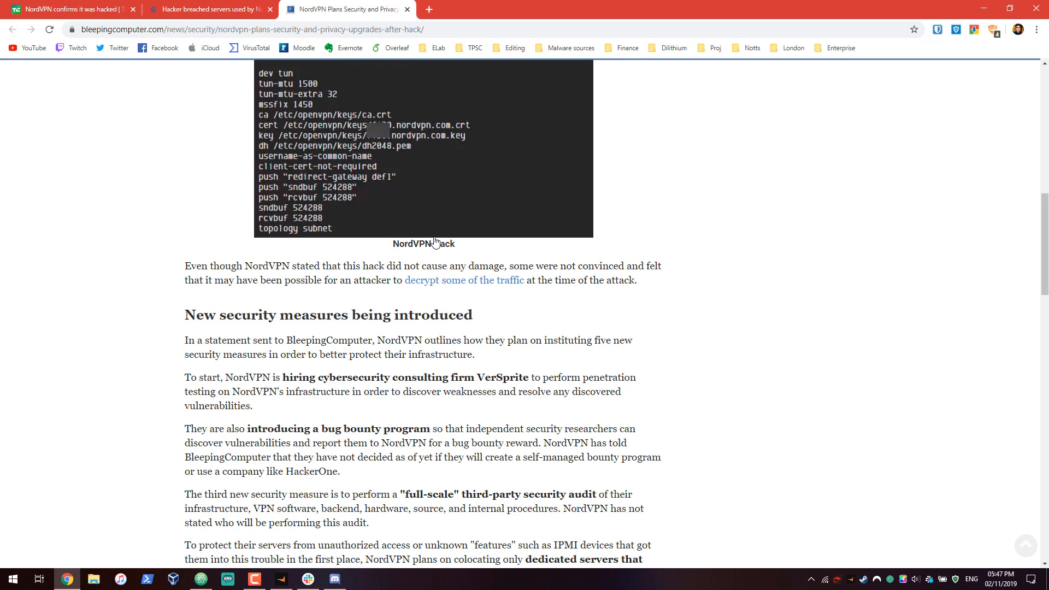
{"action": "scroll", "scroll_direction": "down", "scroll_amount": 3}
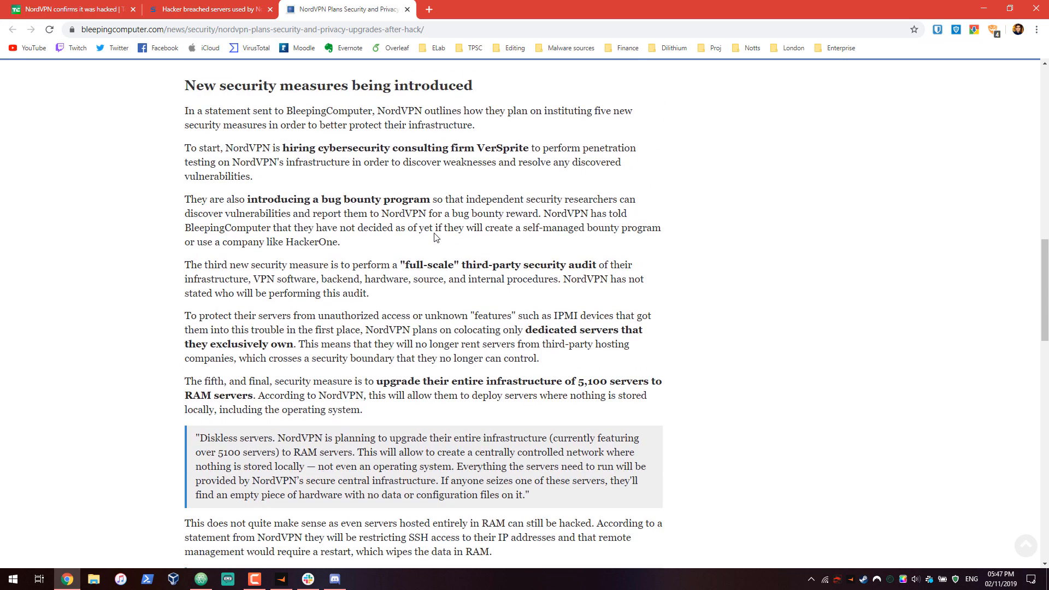
{"action": "scroll", "scroll_direction": "down", "scroll_amount": 3}
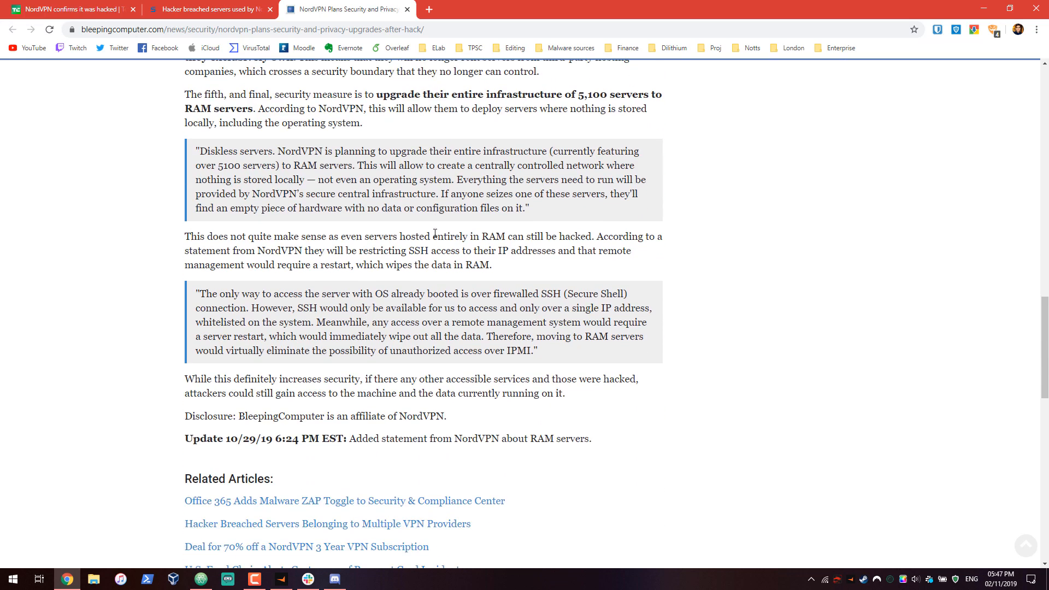
Return to the TechCrunch tab and settle on the 'NordVPN confirms it was hacked' headline
{"action": "left_click", "coordinate": [65, 11]}
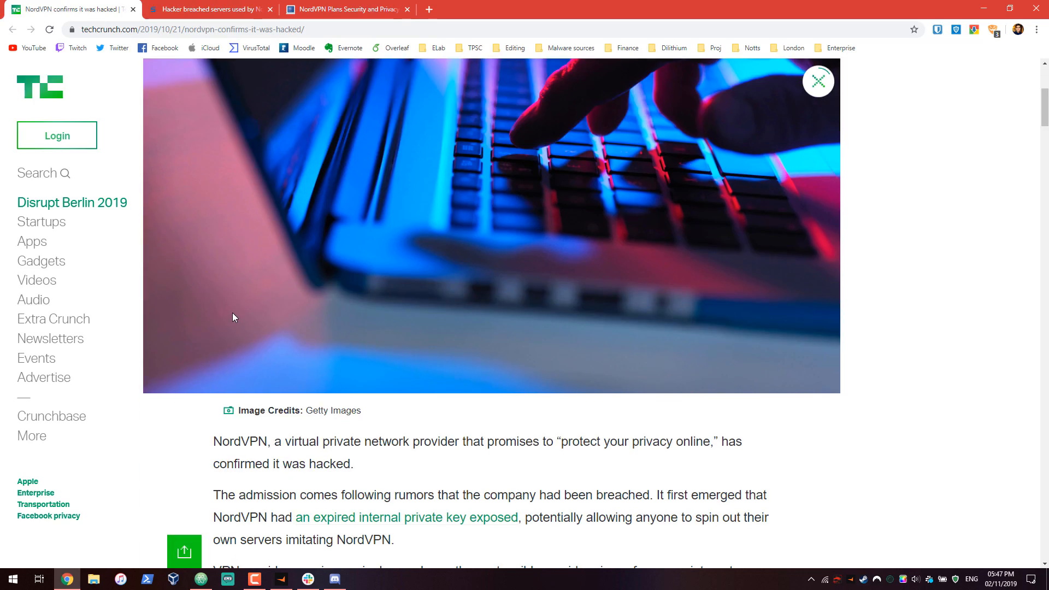
{"action": "scroll", "scroll_direction": "down", "scroll_amount": 3}
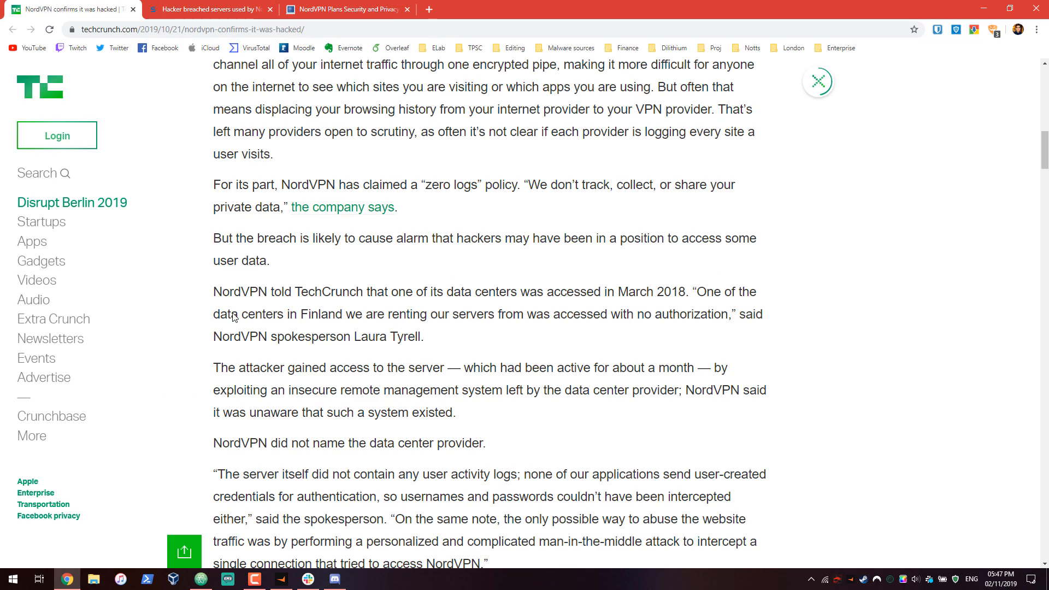
{"action": "scroll", "scroll_direction": "up", "scroll_amount": 3}
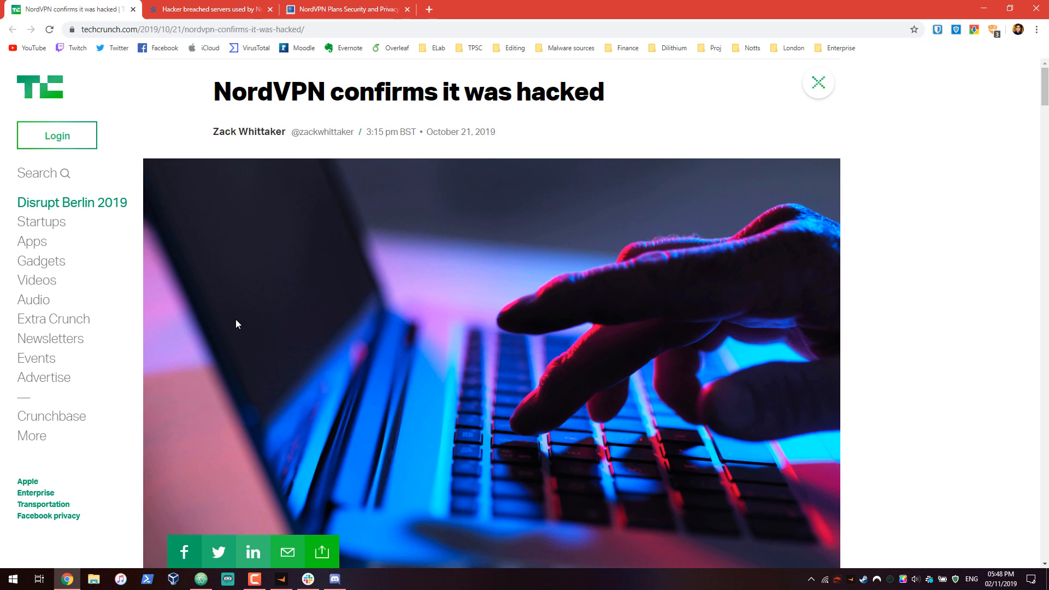
Switch to the Naked Security tab and skim 'Hacker breached servers used by NordVPN'
{"action": "left_click", "coordinate": [213, 9]}
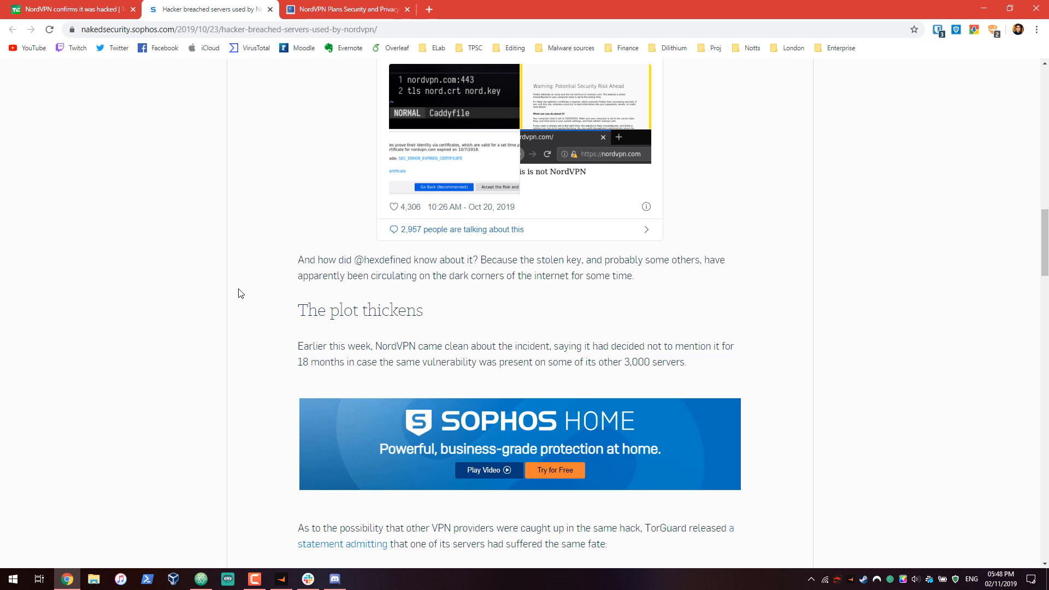
{"action": "mouse_move", "coordinate": [244, 296]}
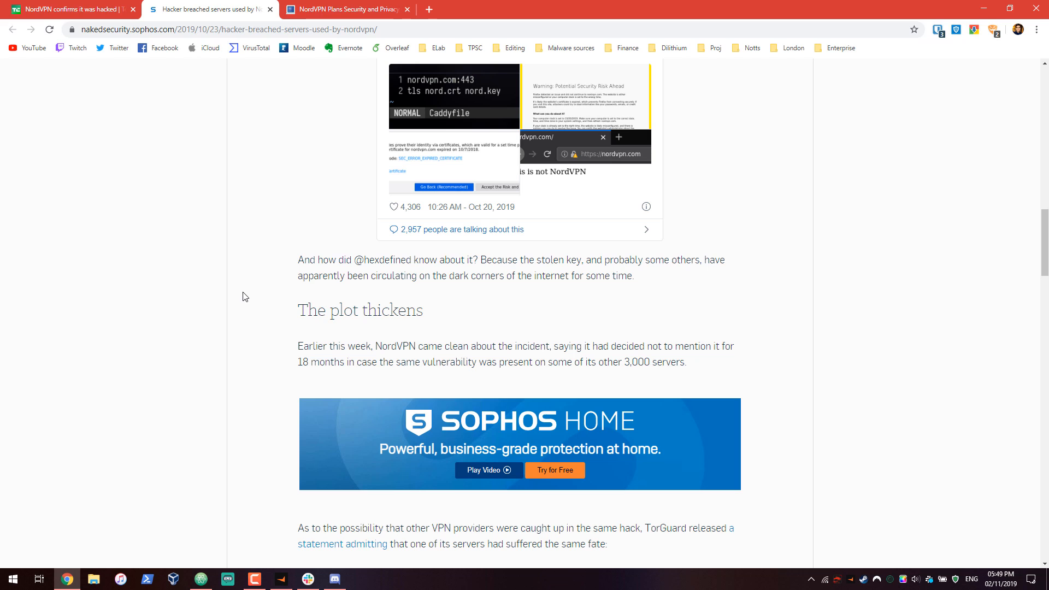
{"action": "scroll", "scroll_direction": "down", "scroll_amount": 3}
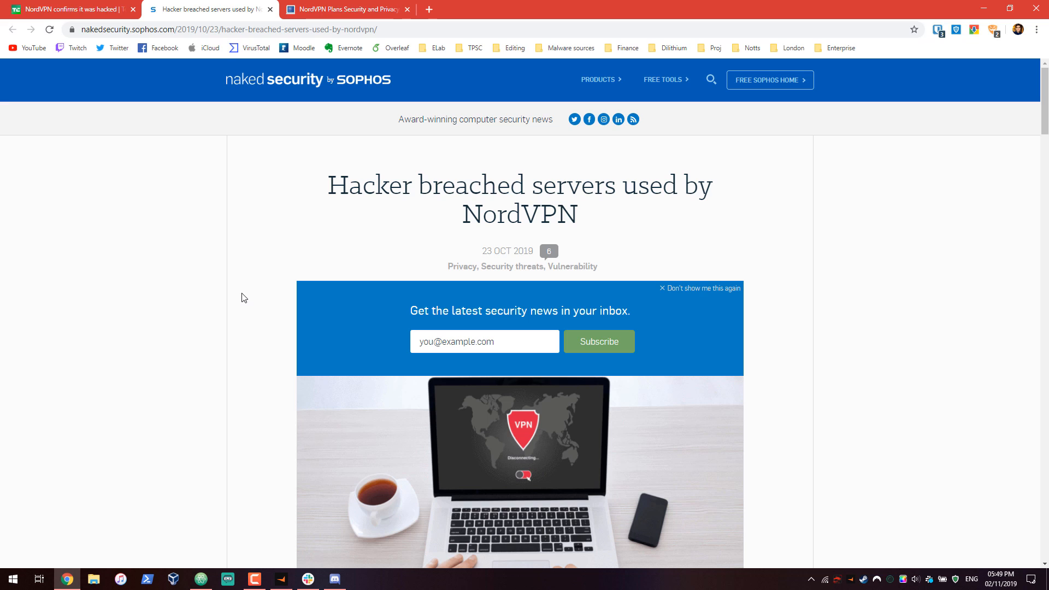
Switch back to the first tab, TechCrunch's 'NordVPN confirms it was hacked' article
{"action": "left_click", "coordinate": [71, 7]}
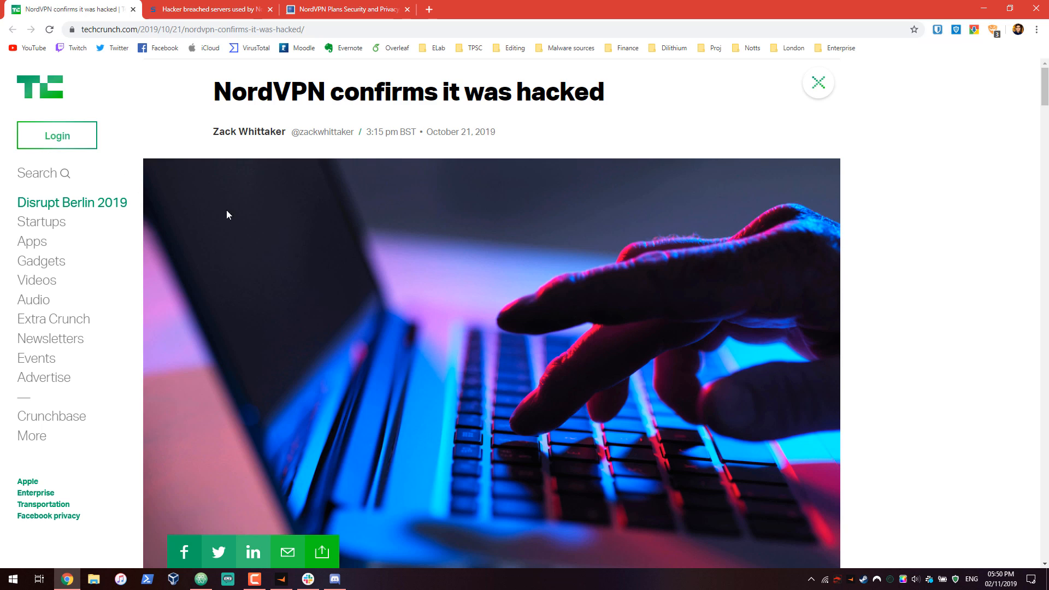
Scroll the TechCrunch article past the header photo into the opening breach paragraphs
{"action": "scroll", "scroll_direction": "down", "scroll_amount": 3}
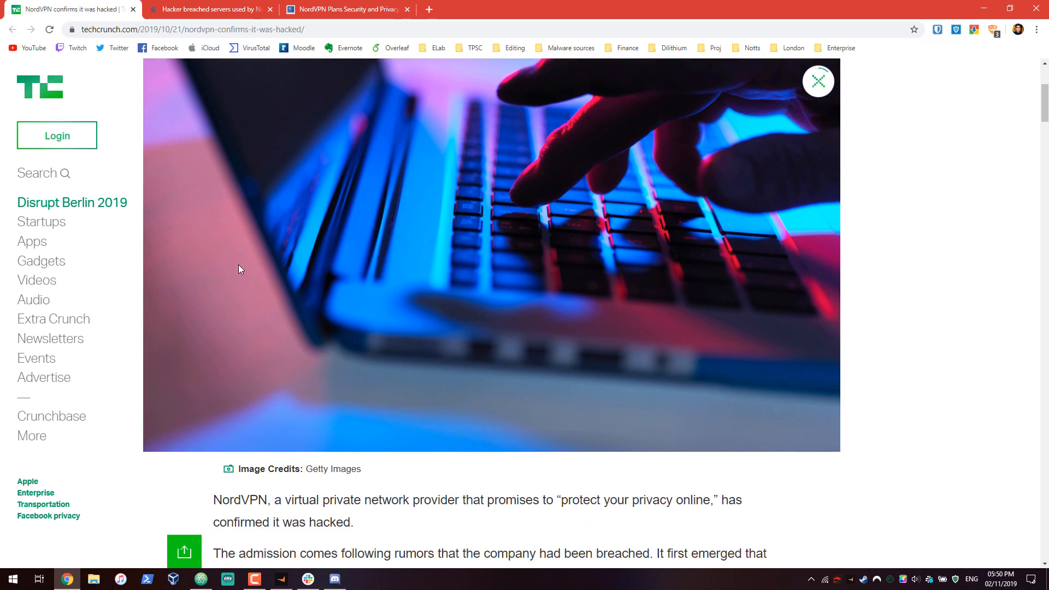
{"action": "scroll", "scroll_direction": "down", "scroll_amount": 3}
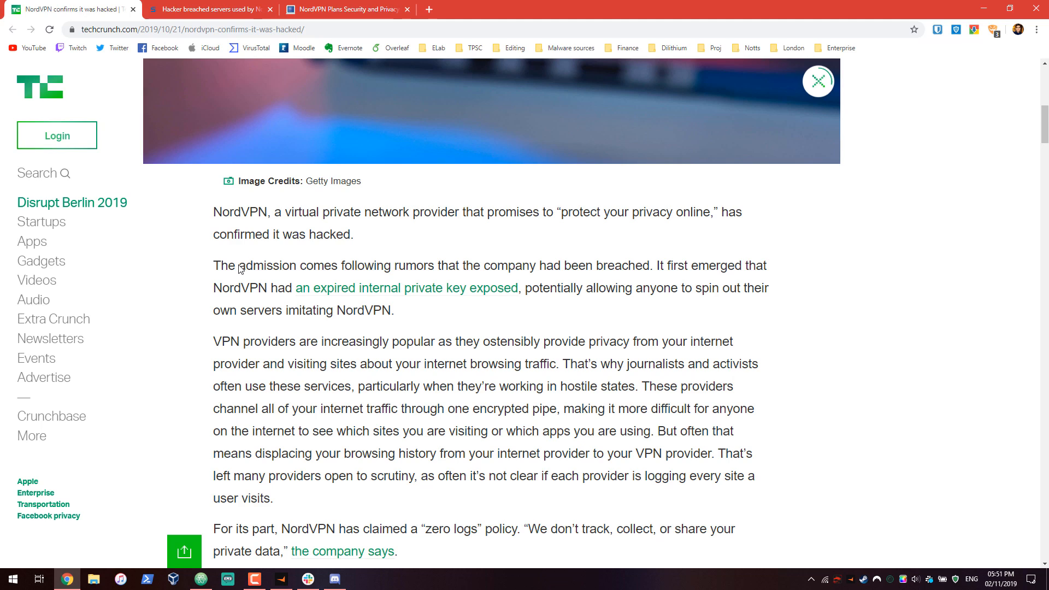
{"action": "scroll", "scroll_direction": "down", "scroll_amount": 3}
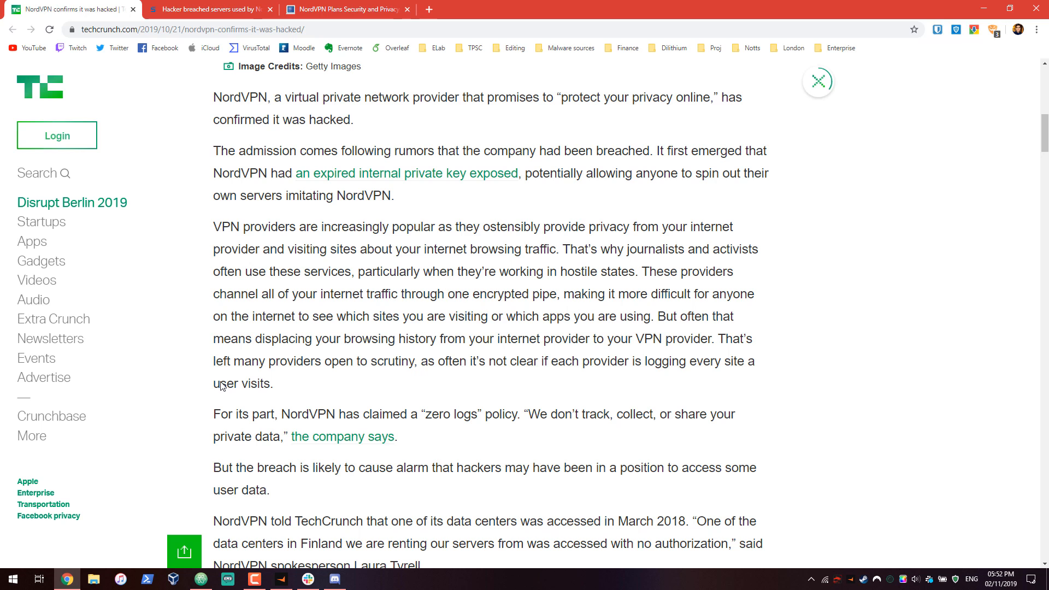
{"action": "scroll", "scroll_direction": "up", "scroll_amount": 3}
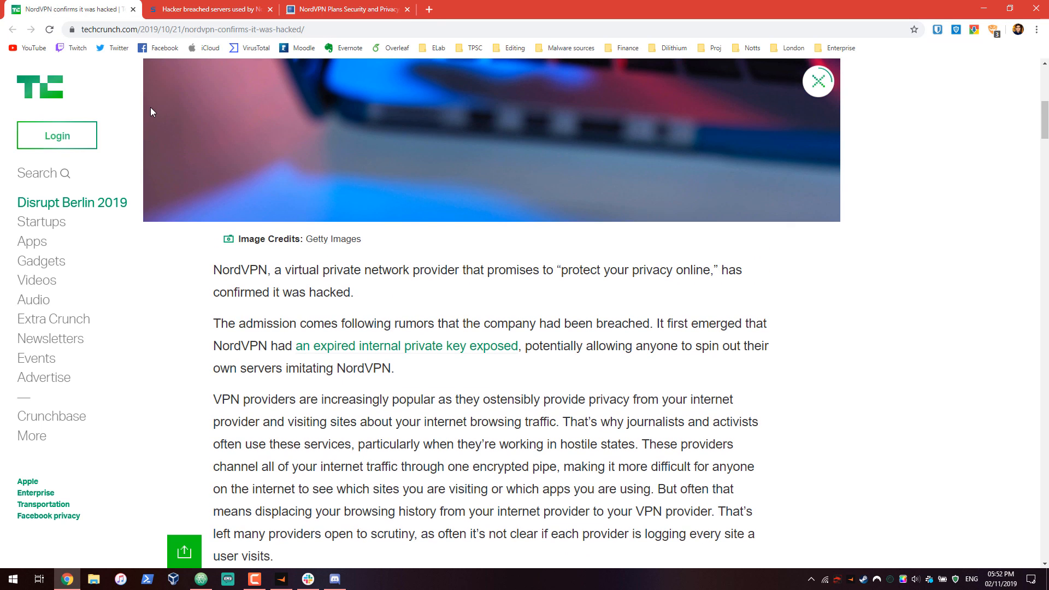